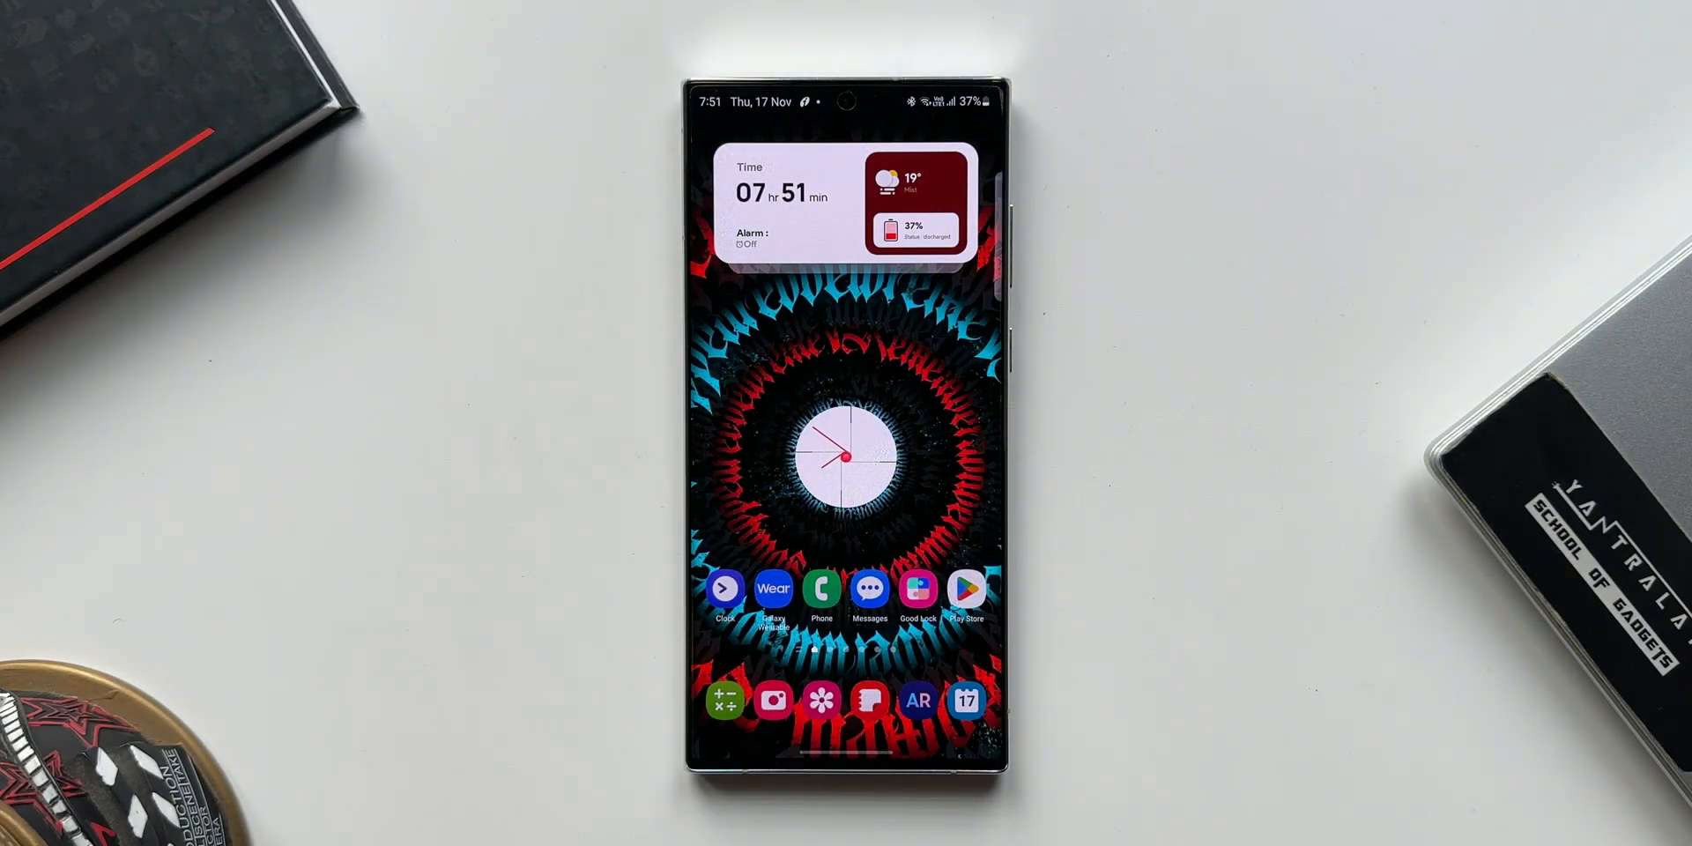
# Step: Launch Good Lock from the home screen to show its Life up module list
pyautogui.click(916, 589)
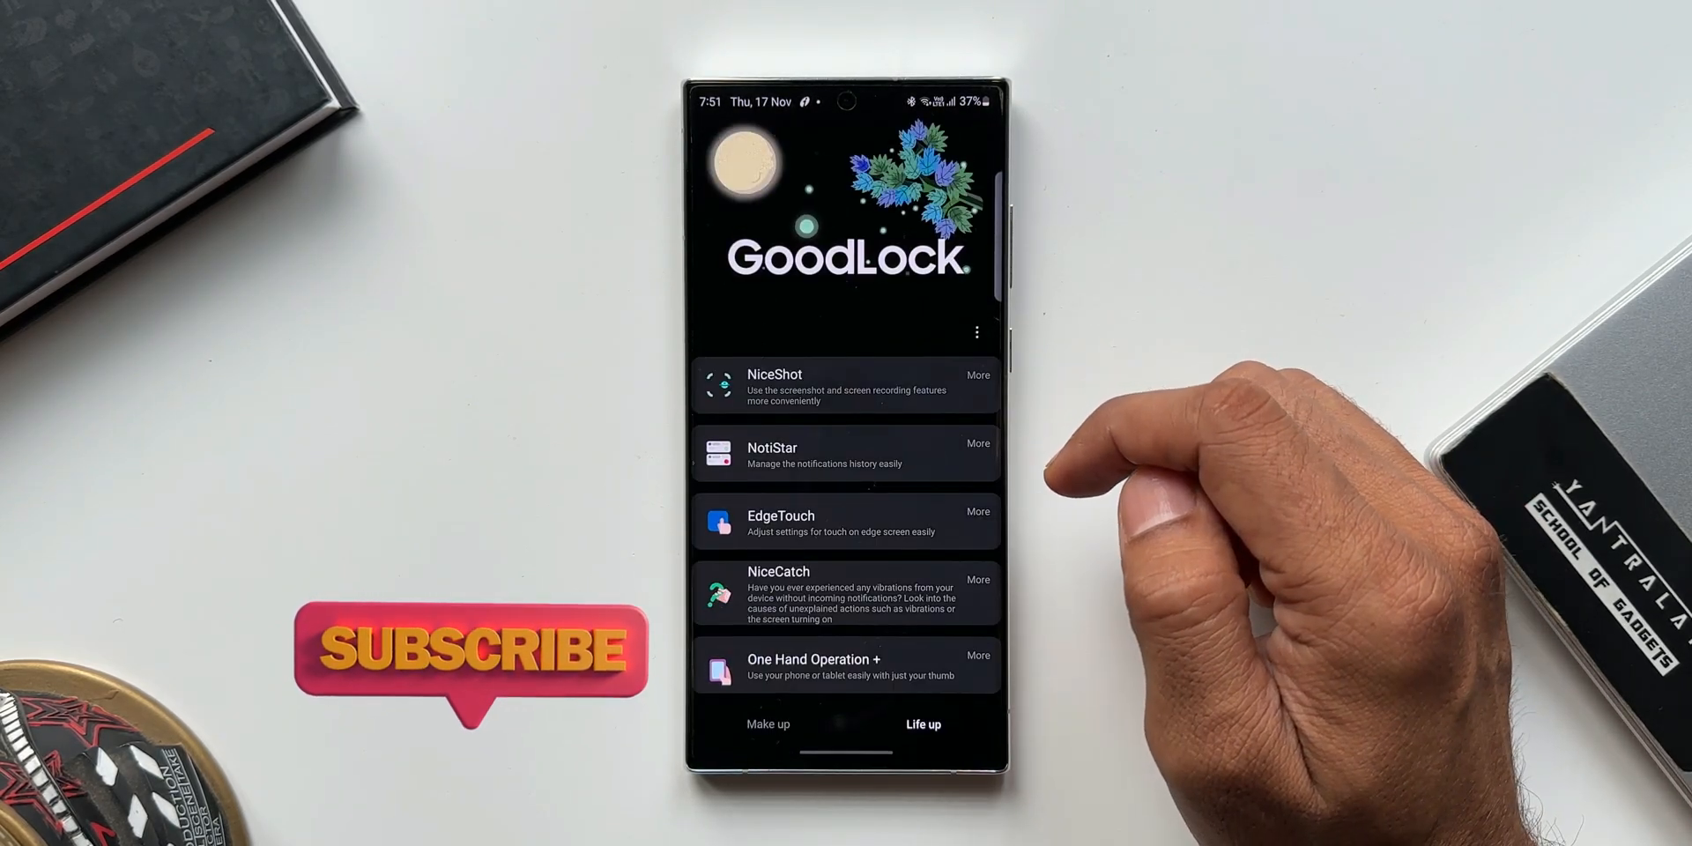
pyautogui.click(976, 374)
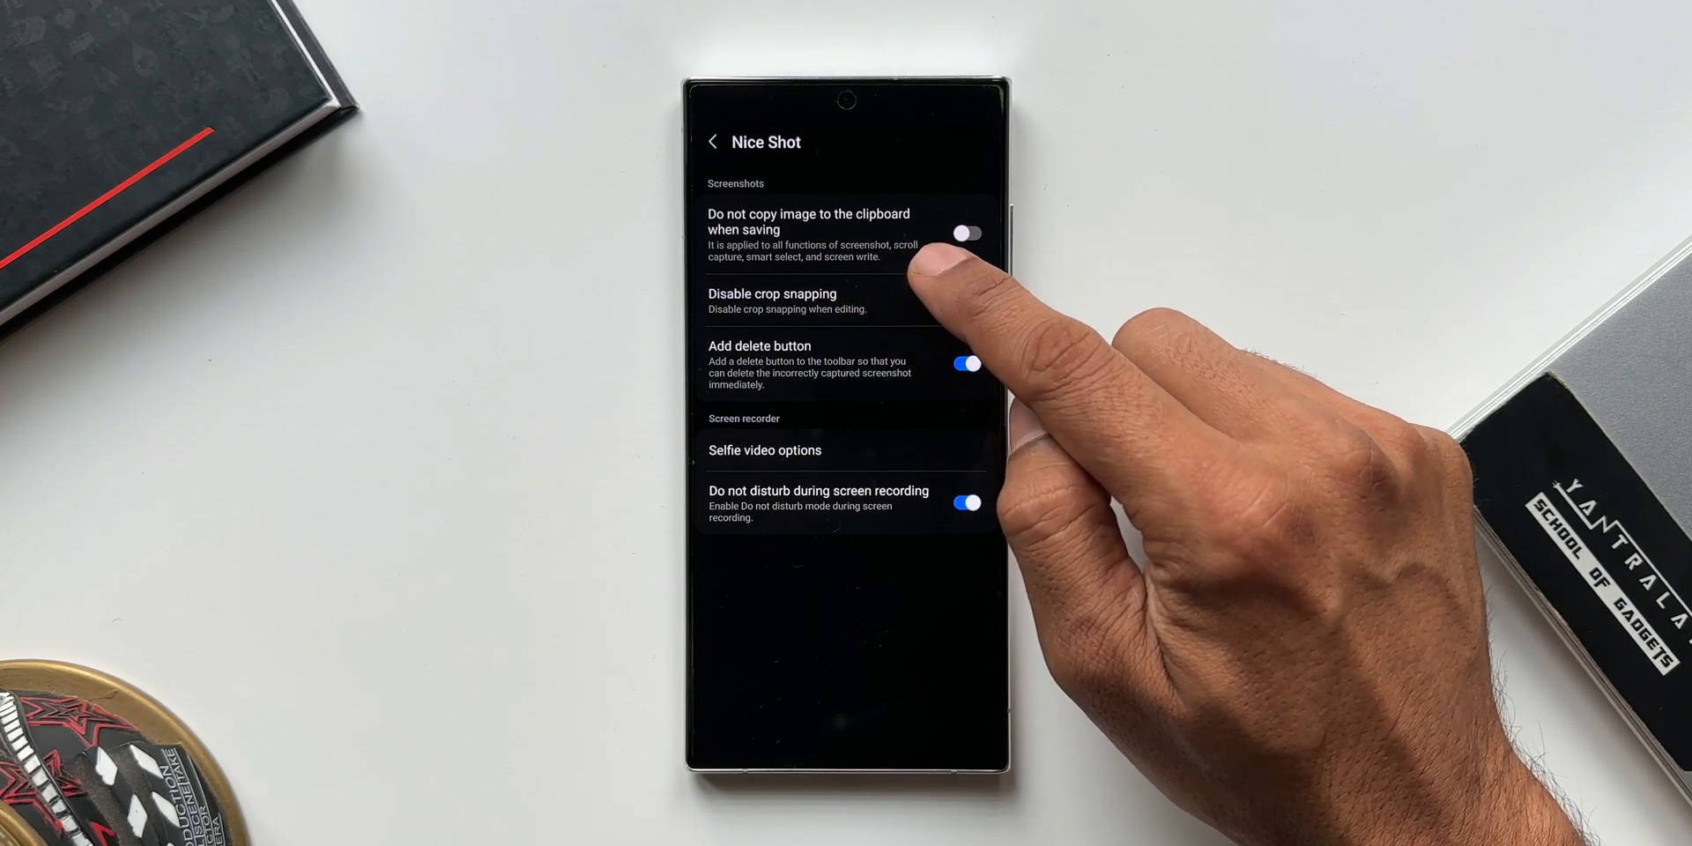
# Step: Show NiceShot's Selfie video options under Screen recorder
pyautogui.click(966, 299)
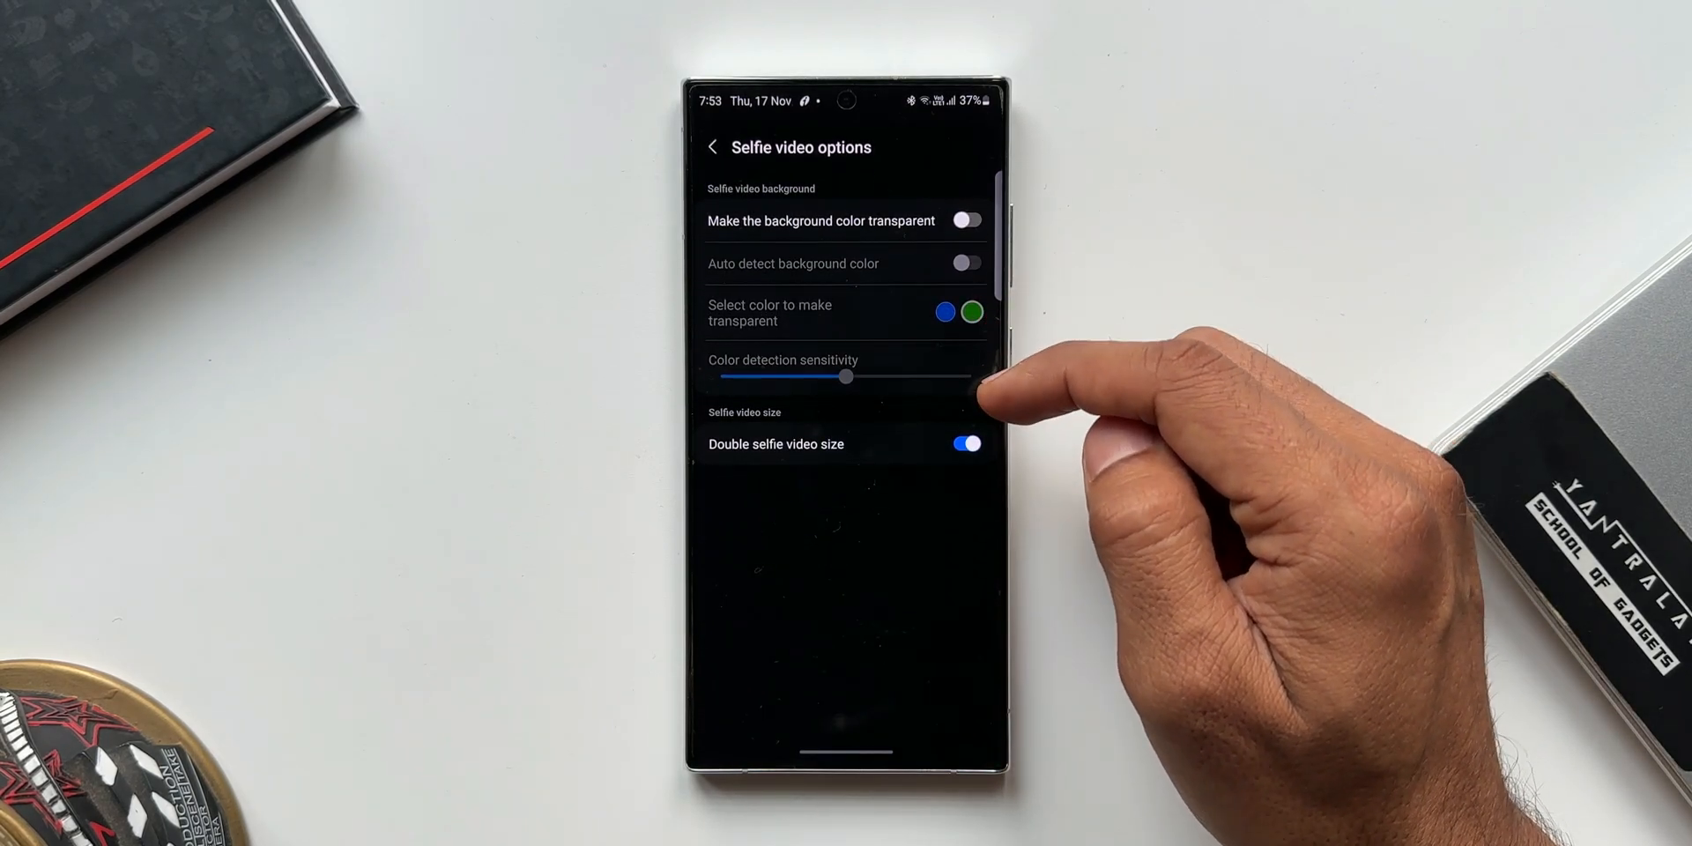
# Step: Enable 'Make the background color transparent' while keeping Double selfie video size on
pyautogui.click(966, 220)
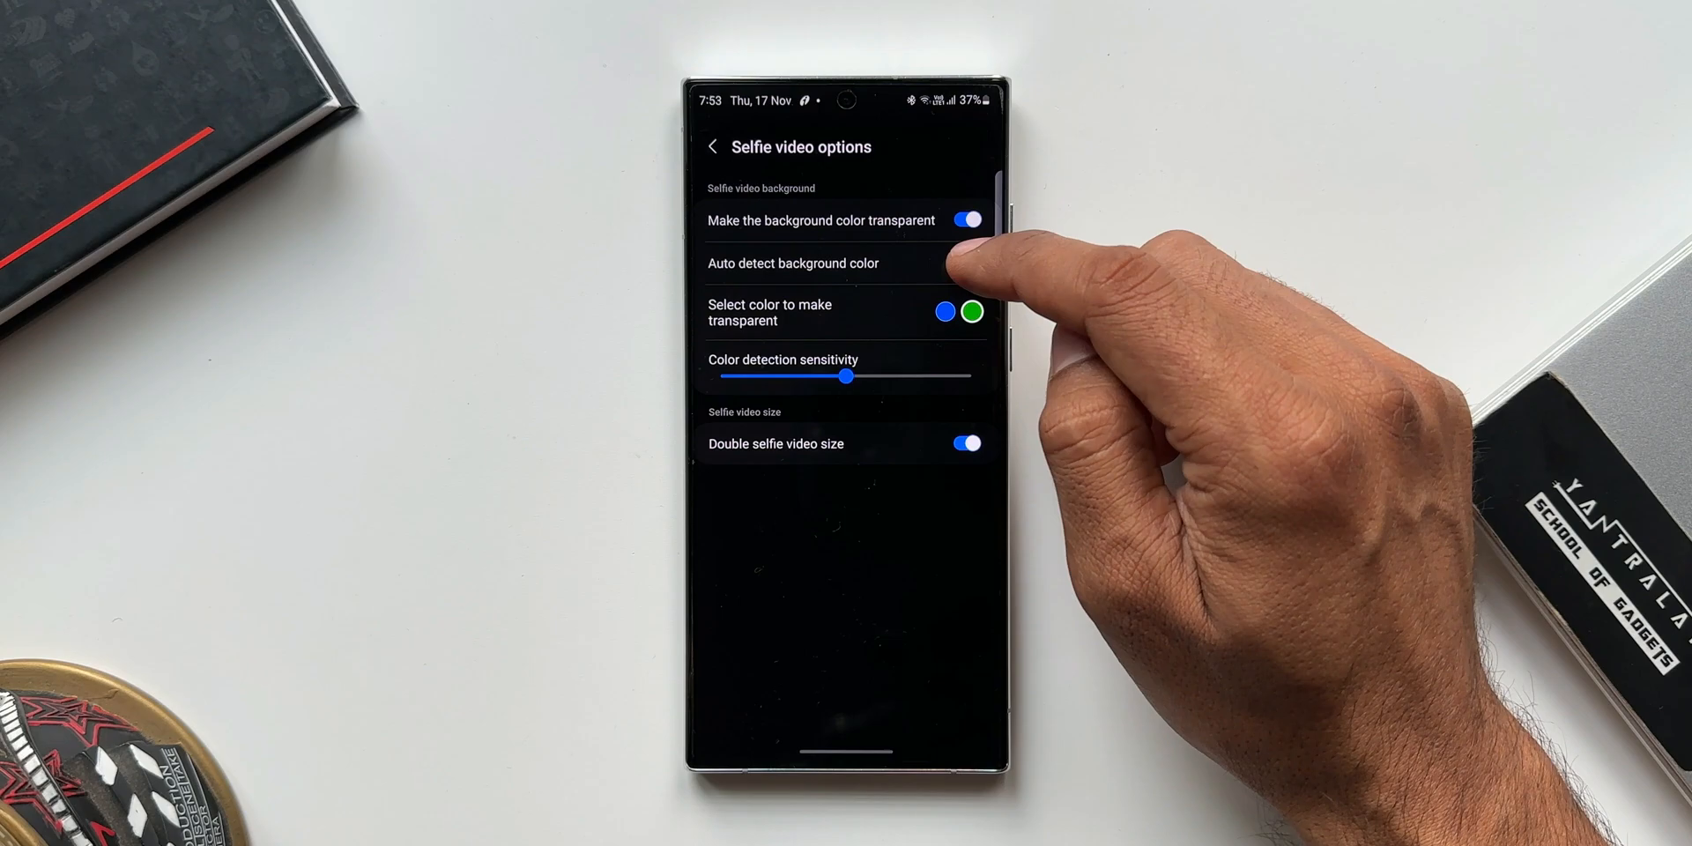
pyautogui.click(963, 262)
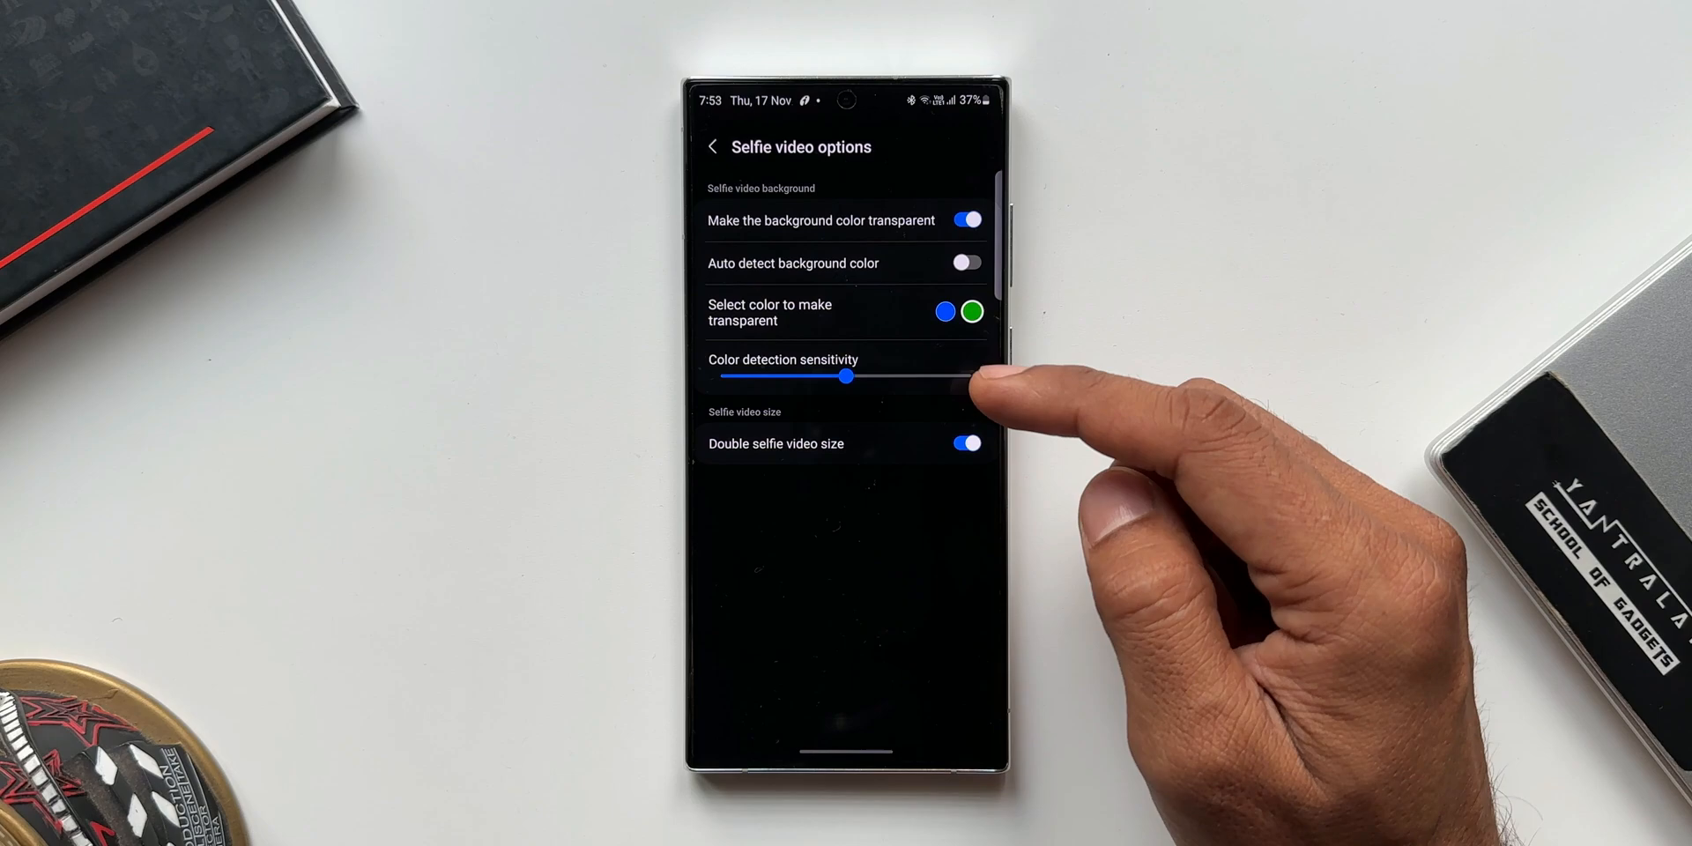
pyautogui.click(964, 444)
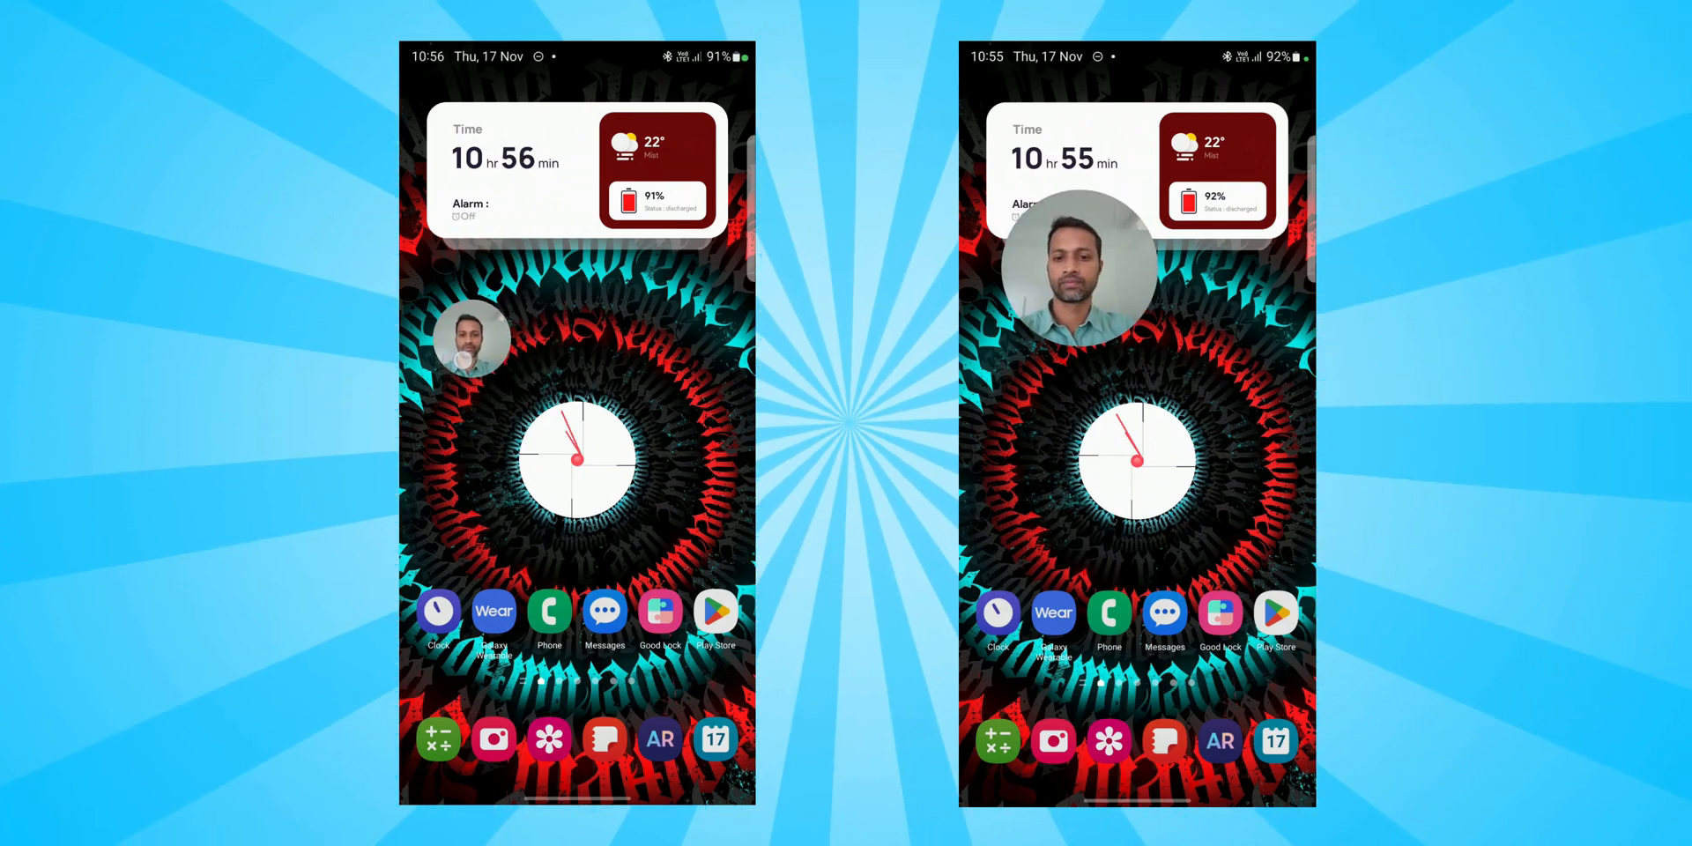
# Step: Show the older Selfie video options with the mid-way Selfie video size slider
pyautogui.click(997, 739)
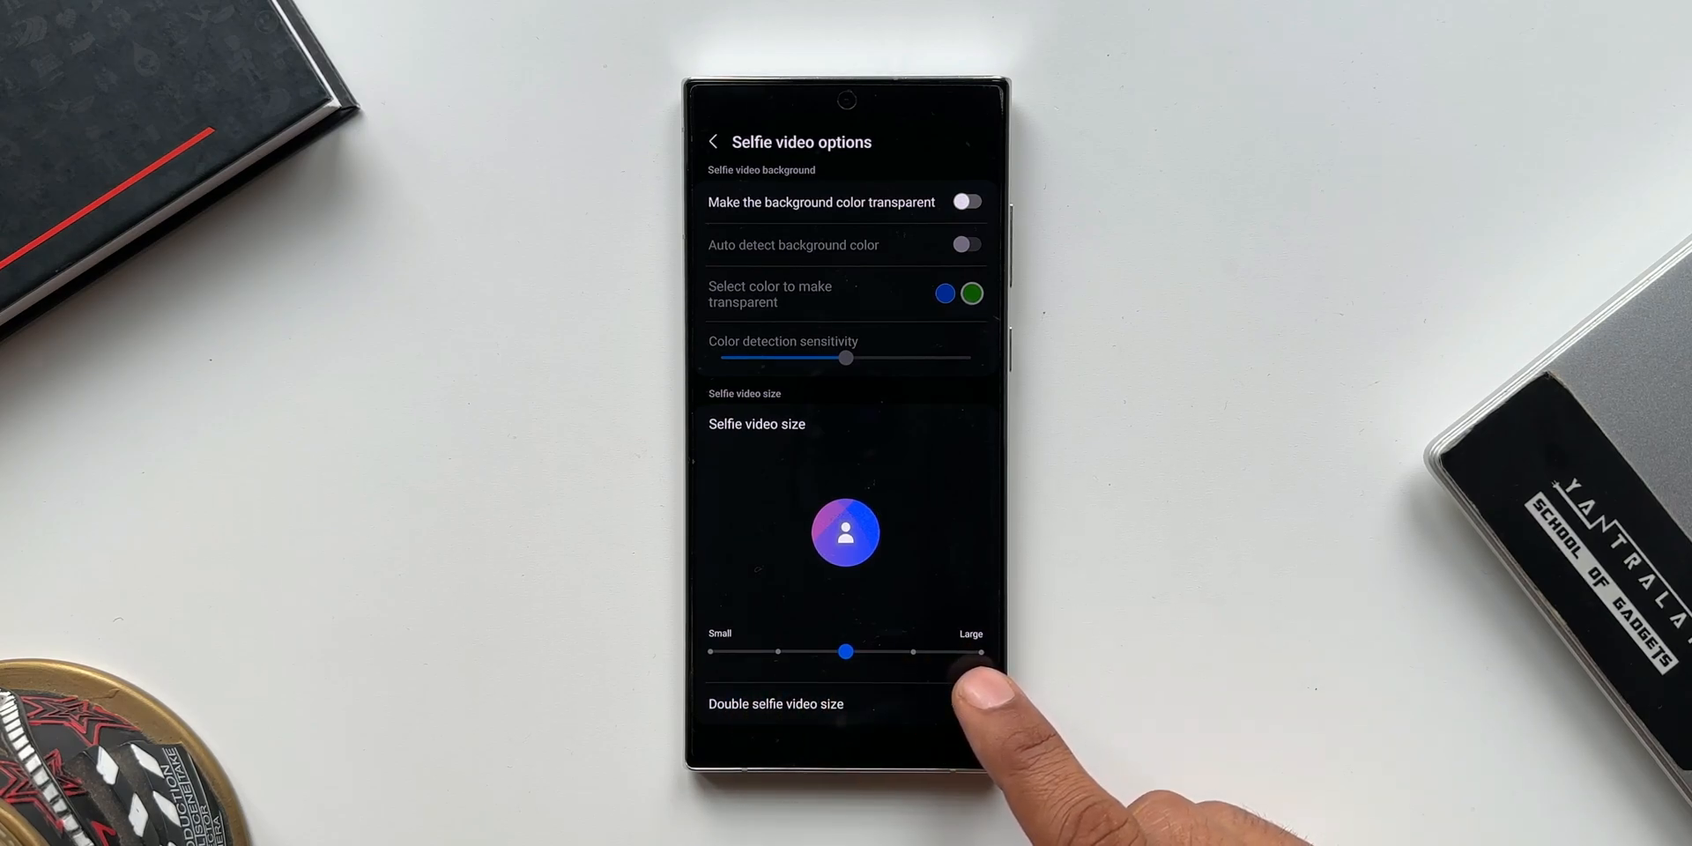
# Step: Return to the newer Selfie video options with transparency and doubled size enabled
pyautogui.click(965, 703)
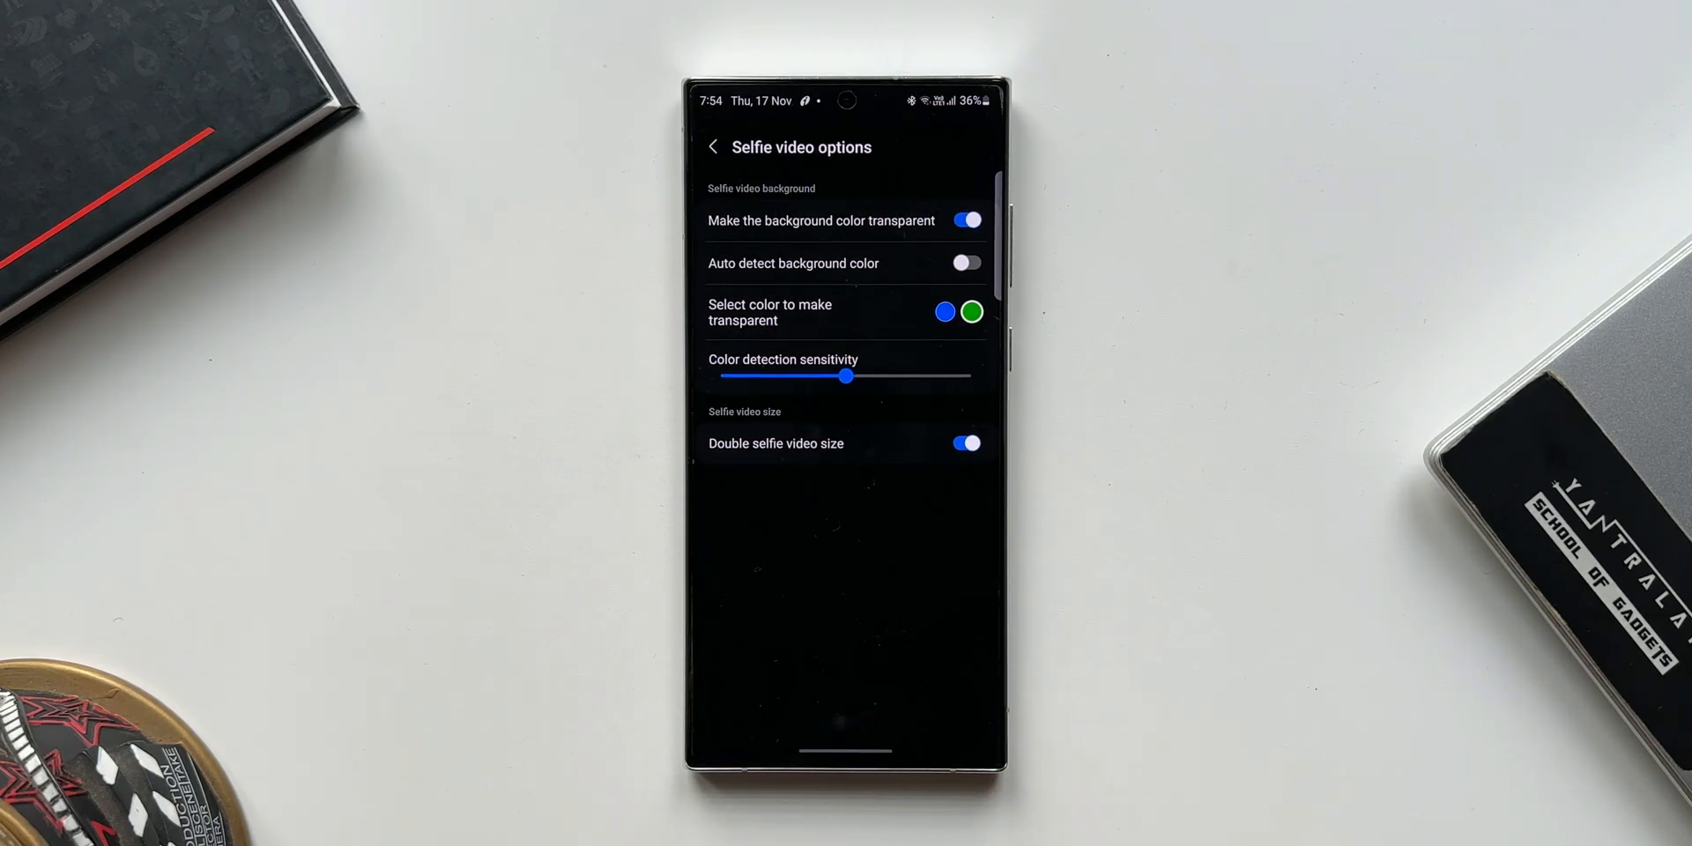
pyautogui.moveTo(917, 744)
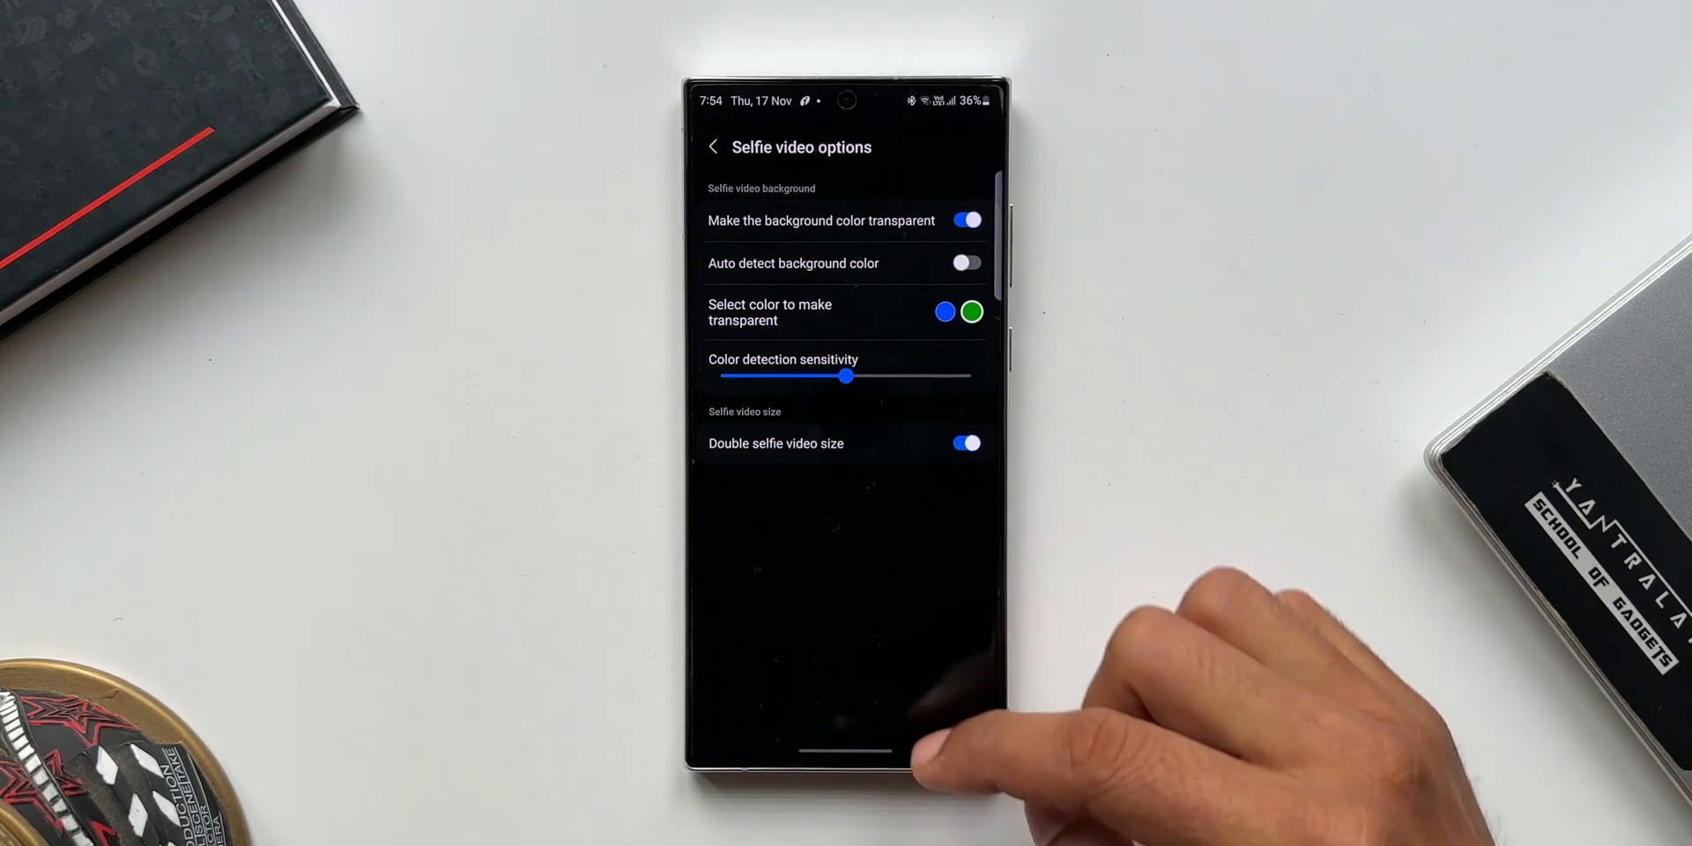